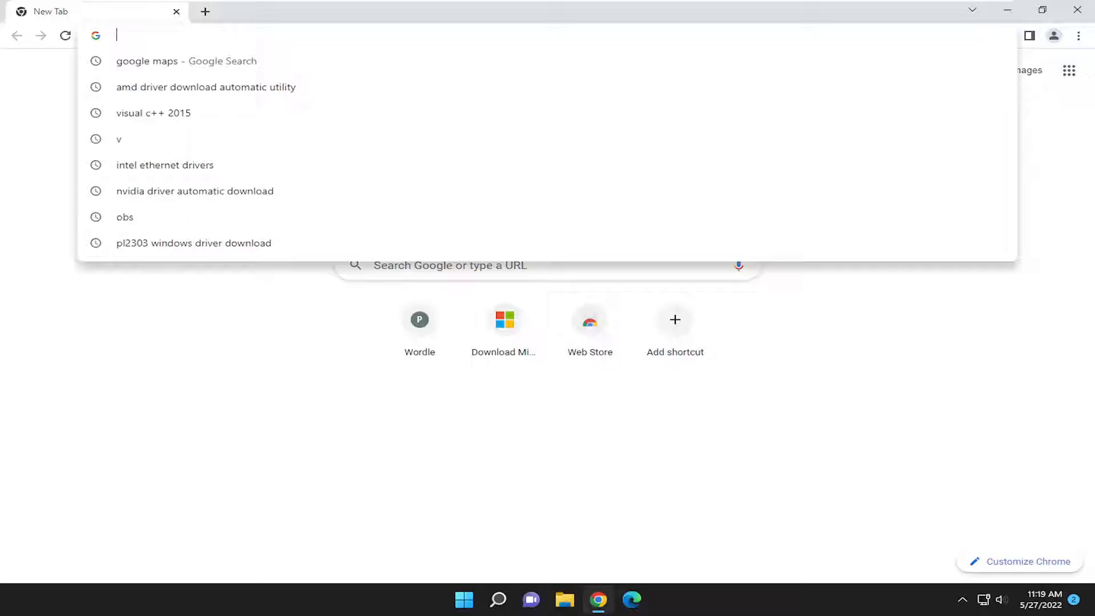
# - Navigate to chrome://flags to show the Experiments page of available flags
pyautogui.write('chrome://flags')
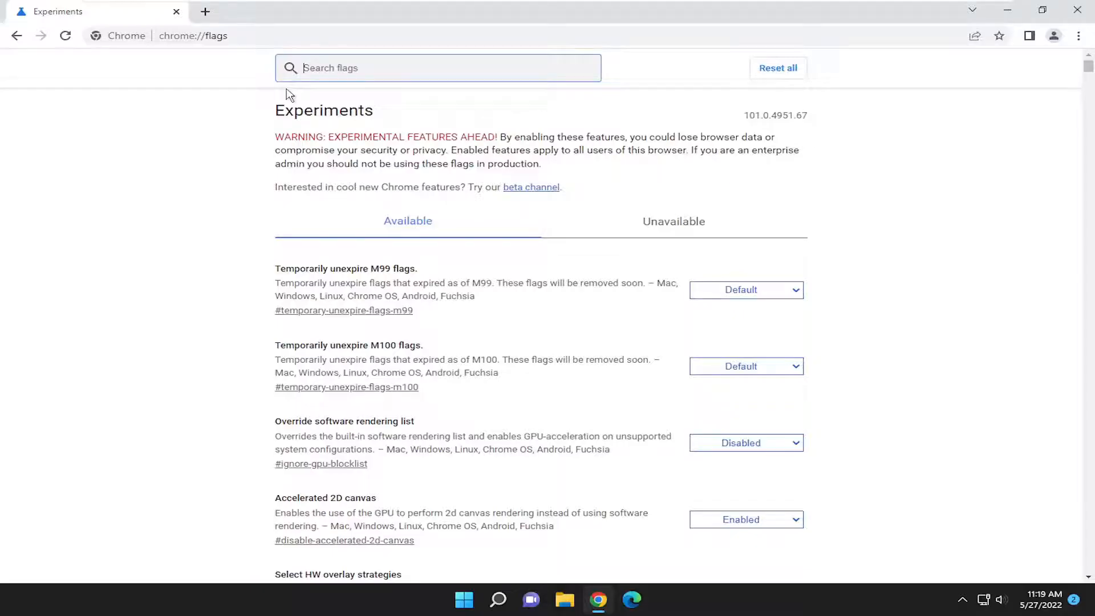
pyautogui.moveTo(343, 225)
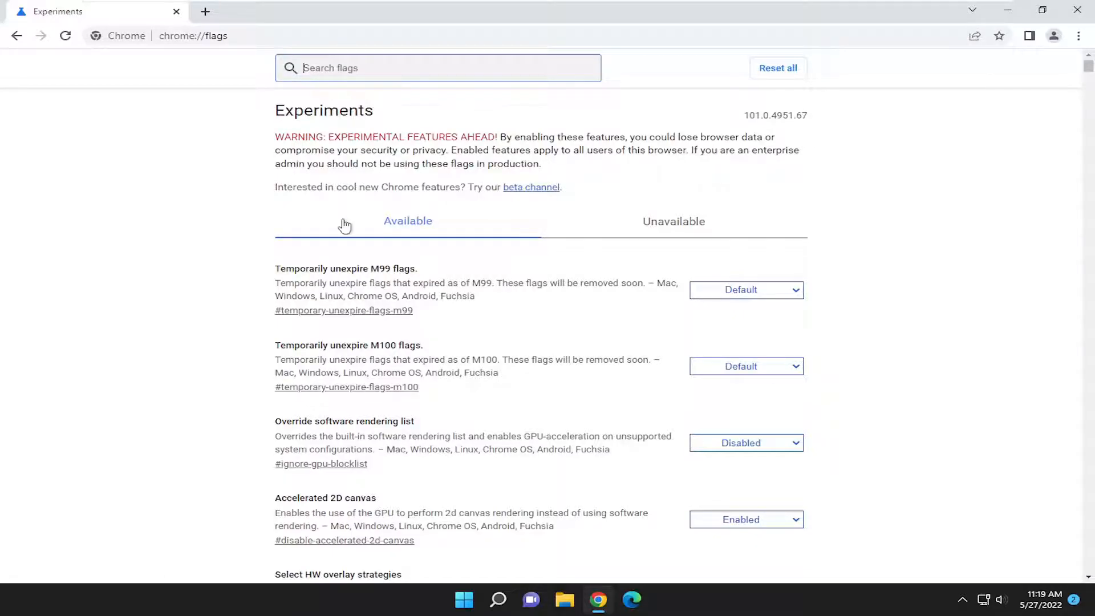
pyautogui.moveTo(486, 371)
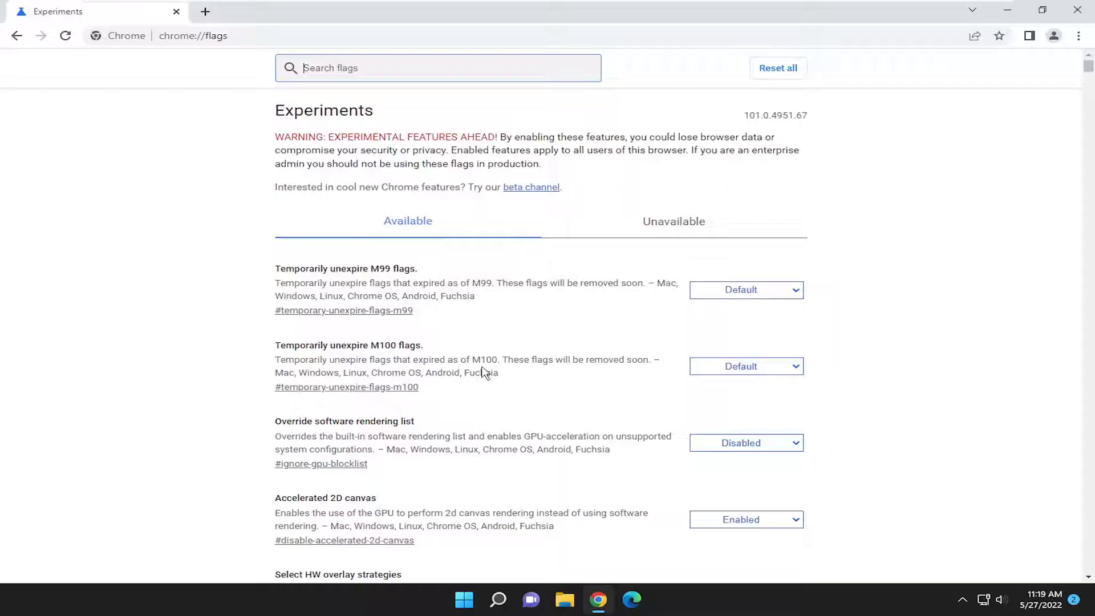
pyautogui.moveTo(779, 288)
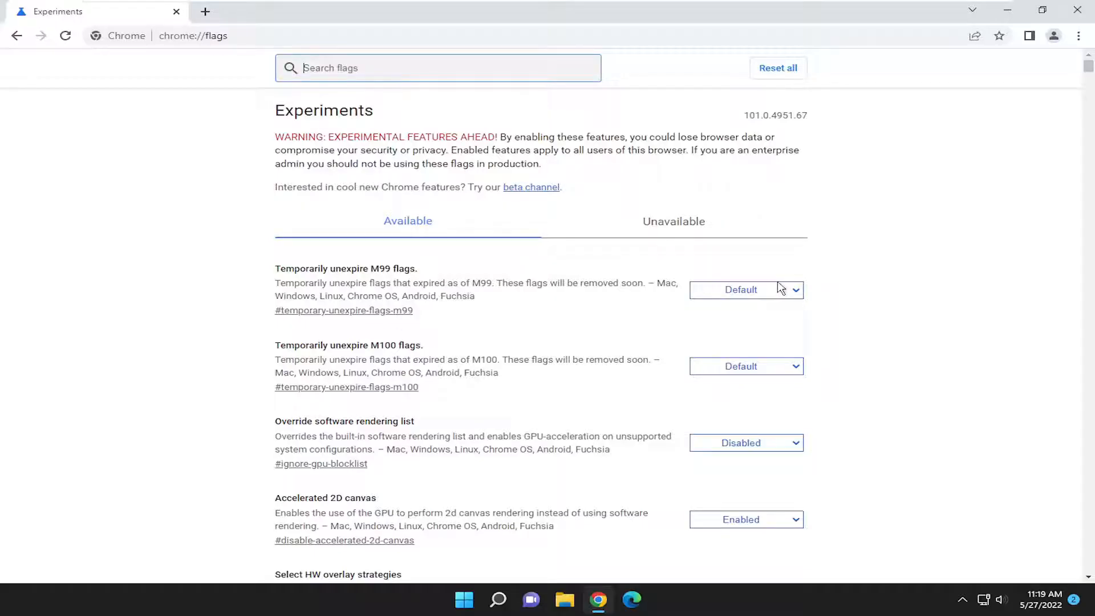
pyautogui.moveTo(443, 260)
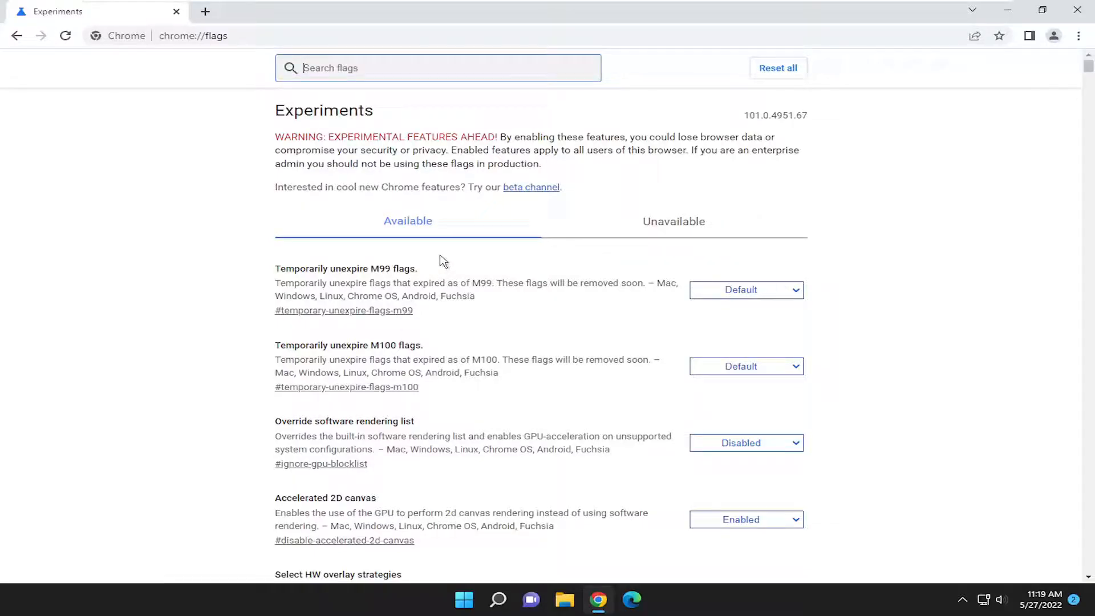
pyautogui.scroll(-3)
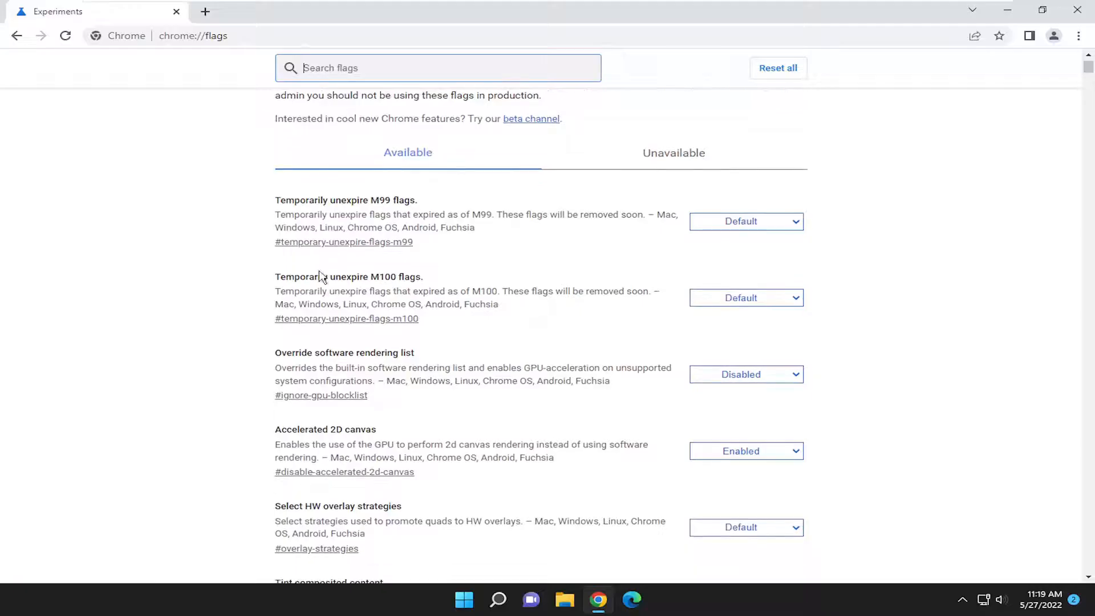
pyautogui.moveTo(739, 368)
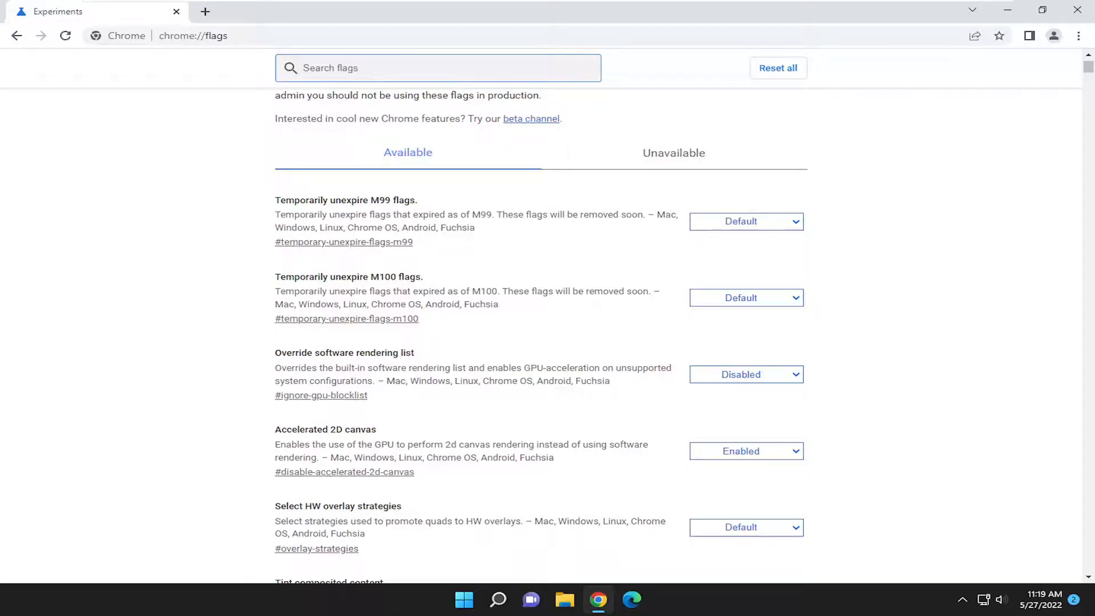
pyautogui.moveTo(655, 213)
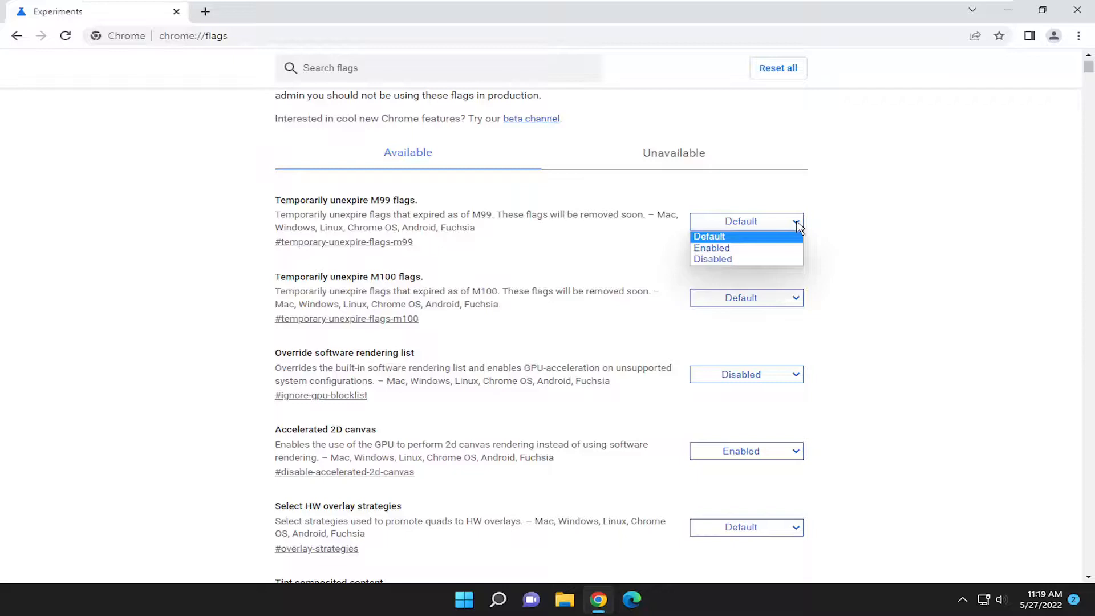
pyautogui.moveTo(708, 236)
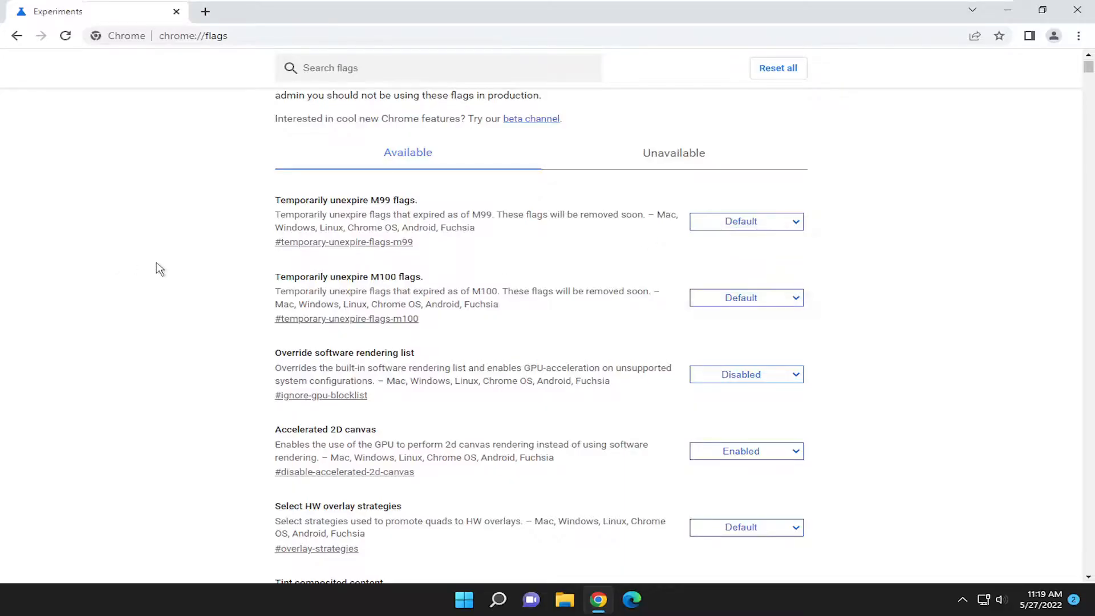
pyautogui.scroll(3)
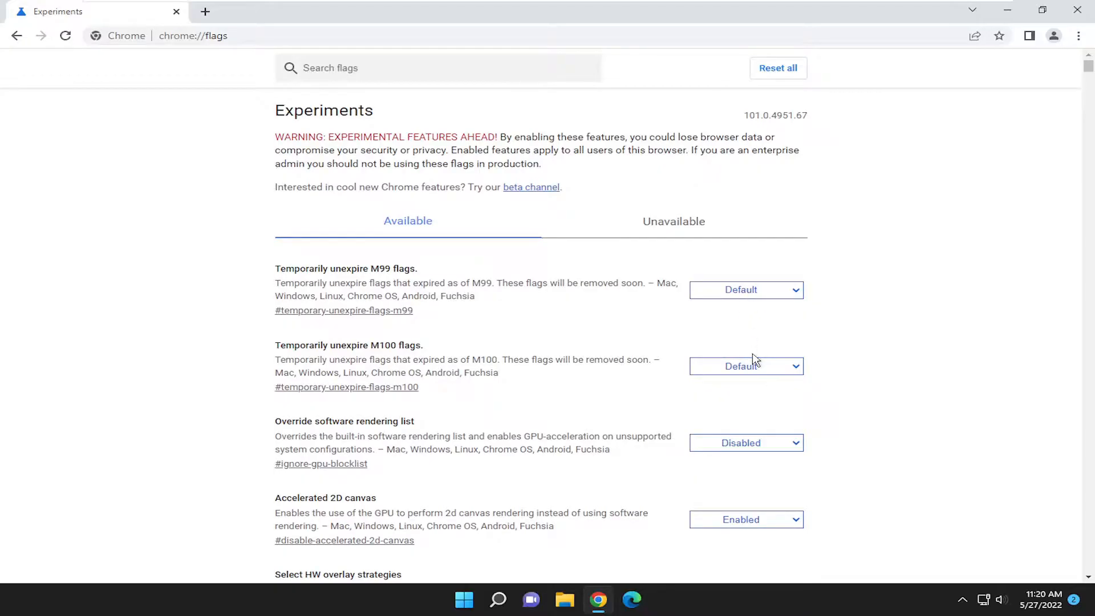
pyautogui.moveTo(820, 267)
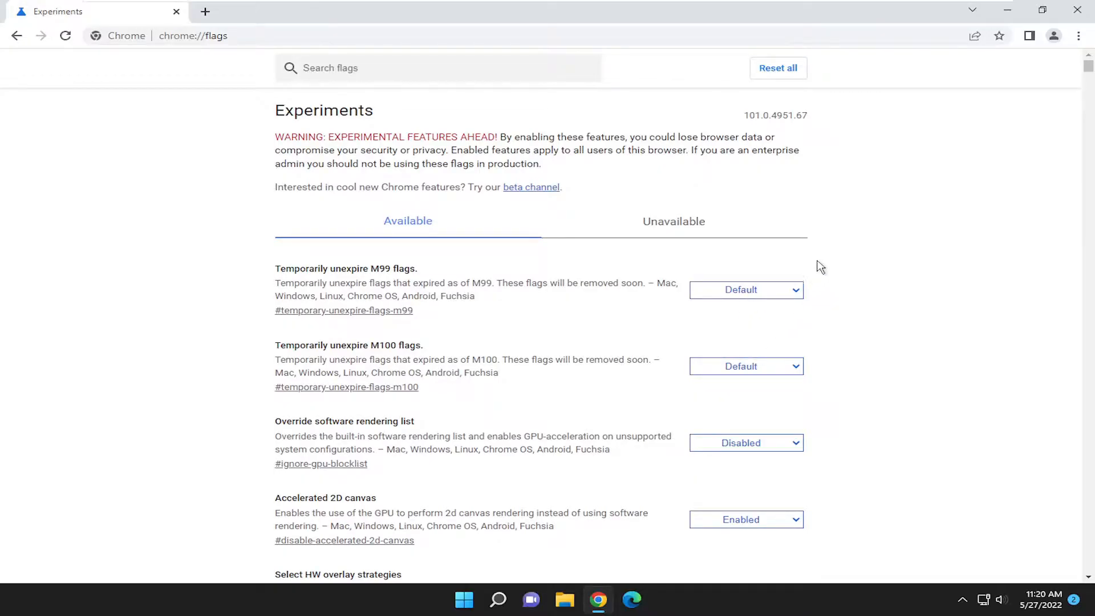
# - View the Unavailable flags list, then close Chrome to return to the desktop
pyautogui.click(673, 220)
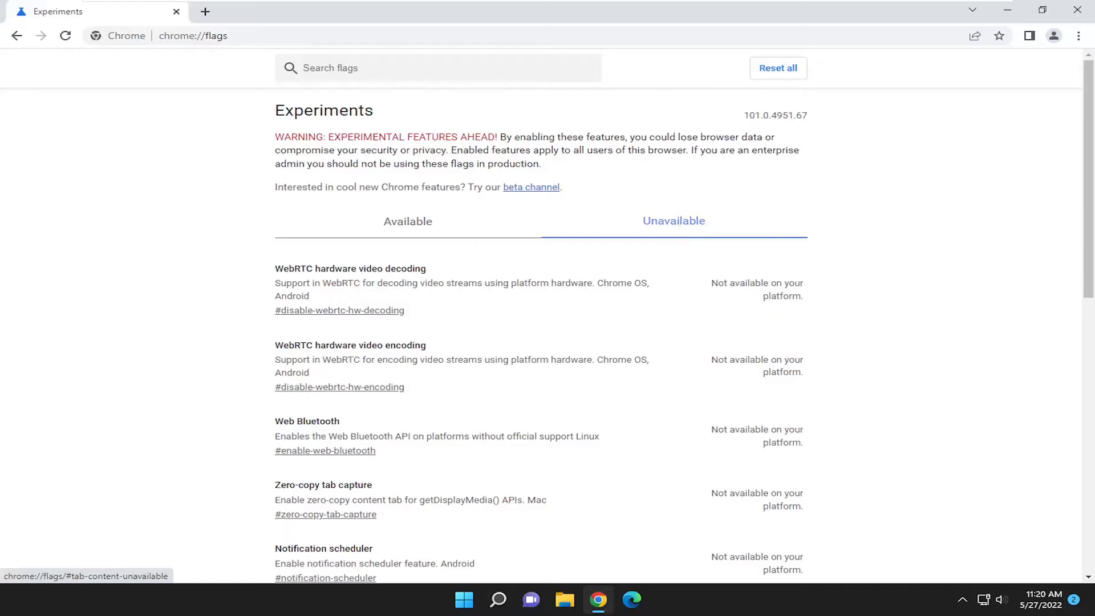
pyautogui.scroll(-3)
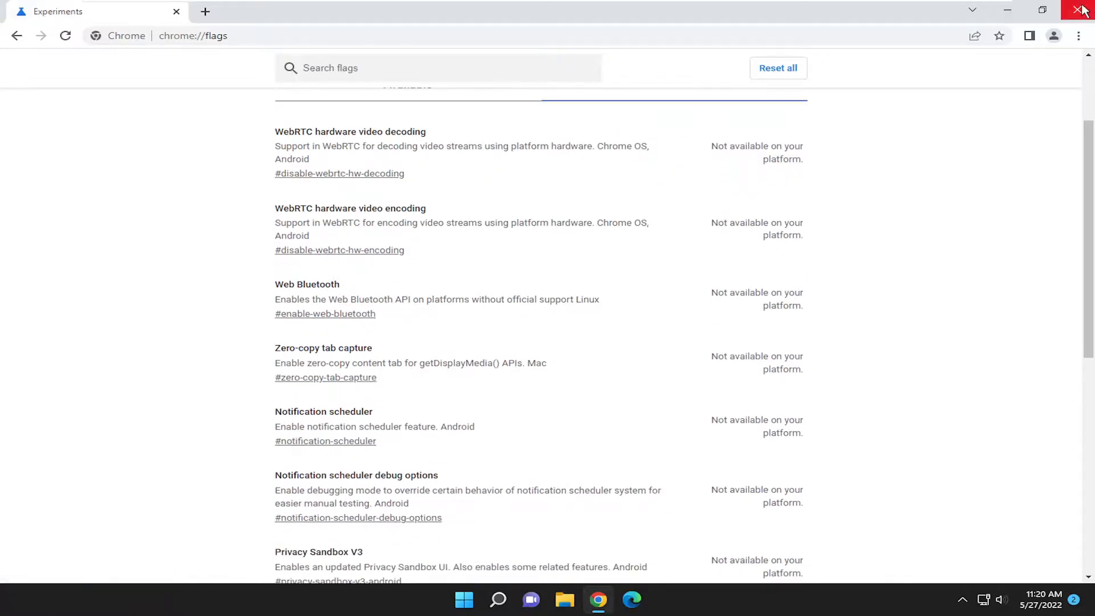
pyautogui.click(1082, 10)
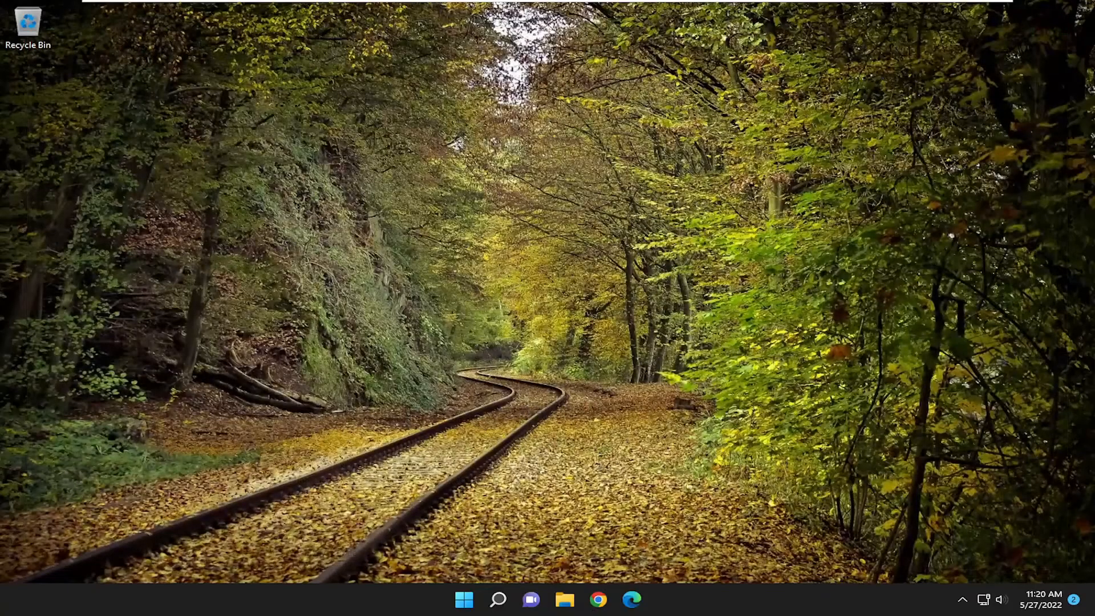